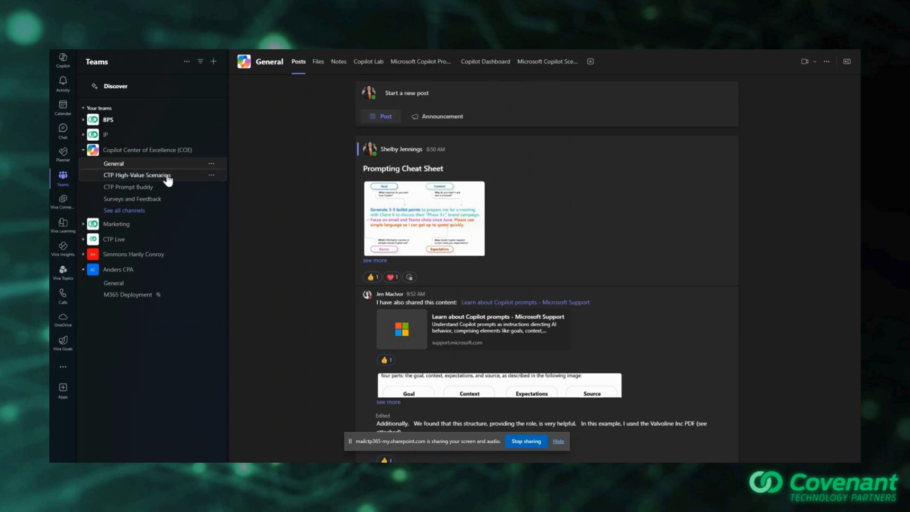
Step: Open the CTP Prompt Buddy channel under Copilot Center of Excellence to see its prompt announcements
left_click(128, 186)
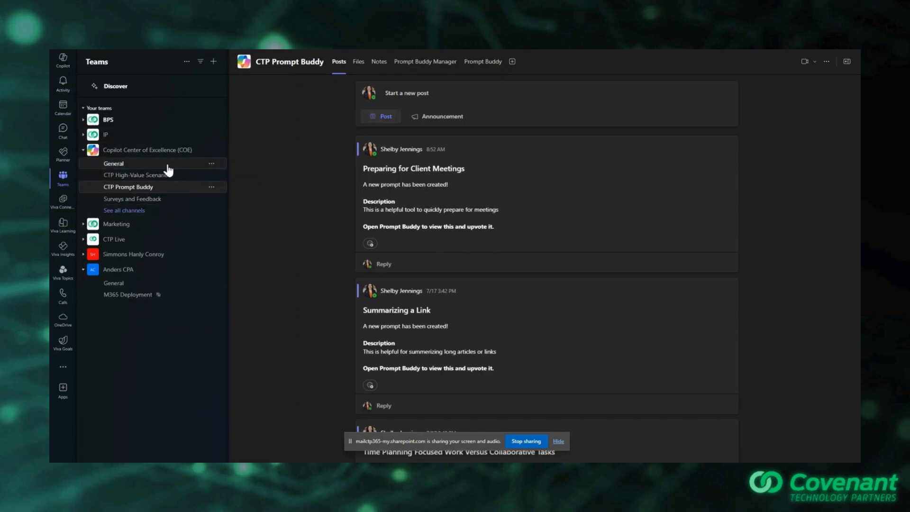
mouse_move(116, 223)
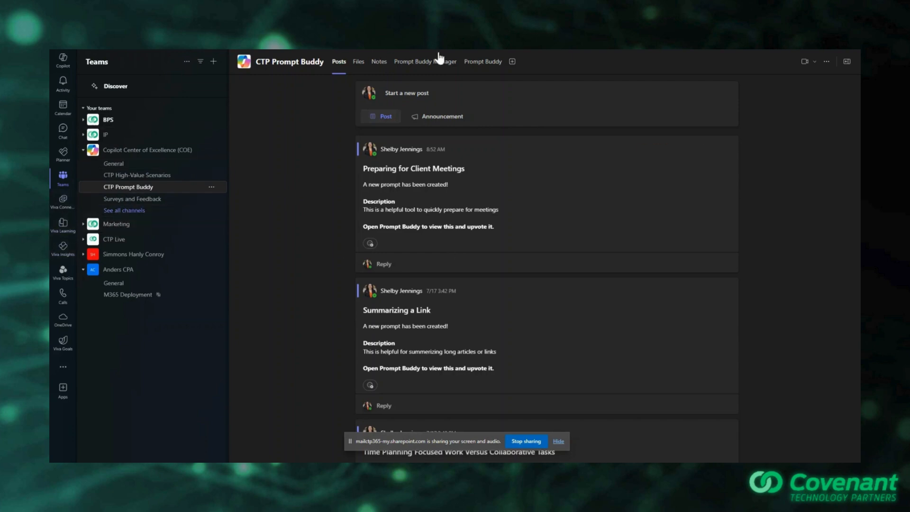
Step: Open the Prompt Buddy app tab, then return to its home page of contributors and prompts
left_click(482, 61)
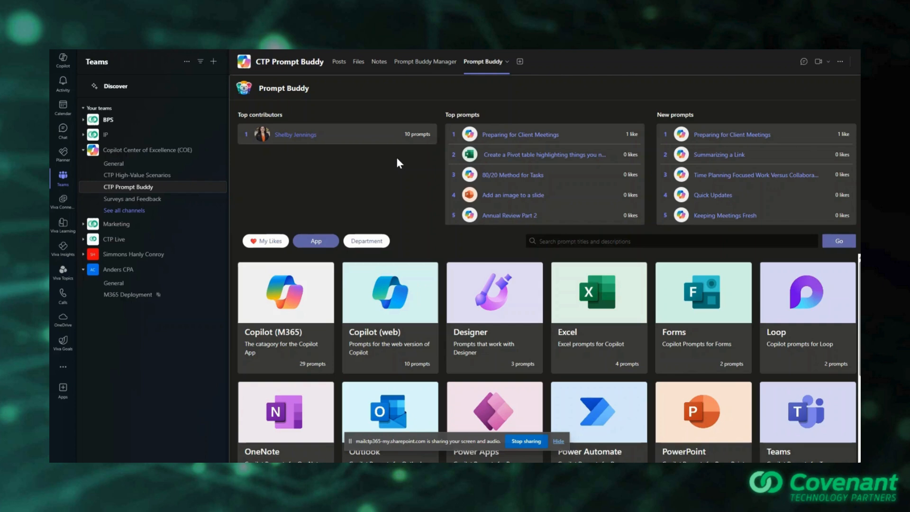
mouse_move(339, 182)
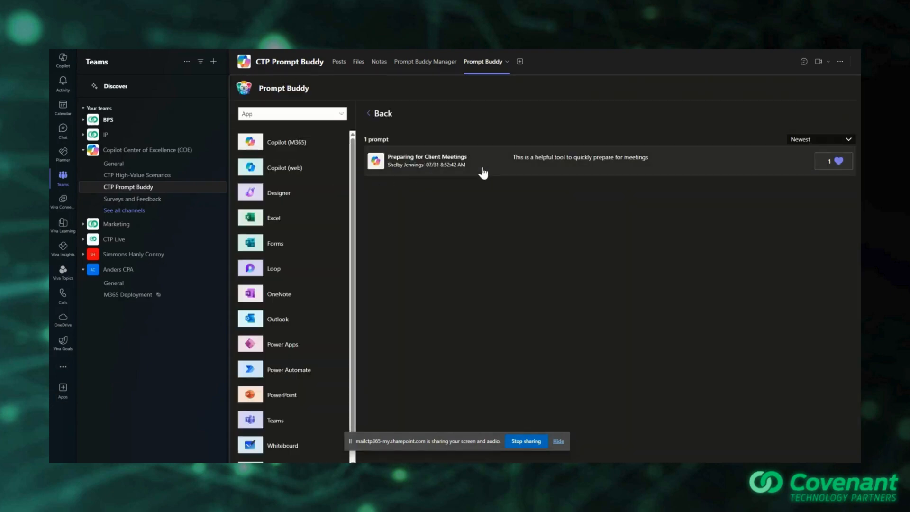
left_click(377, 114)
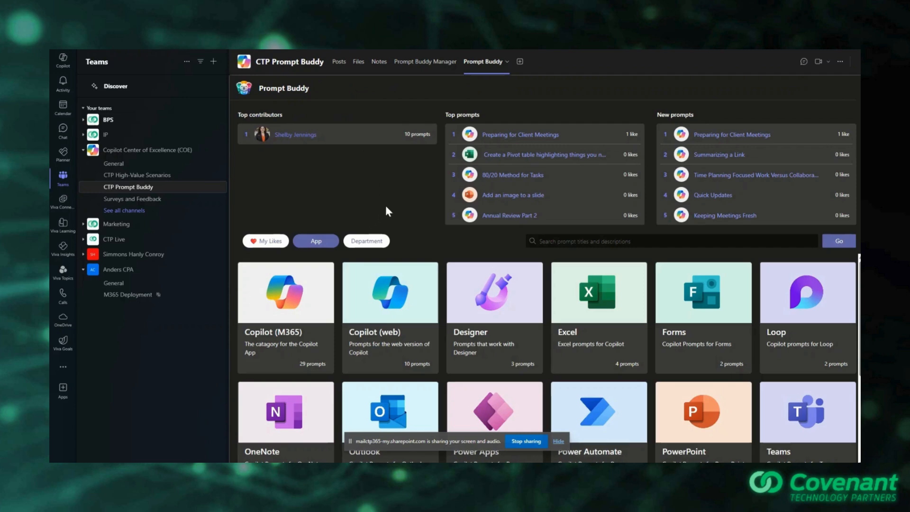
mouse_move(455, 158)
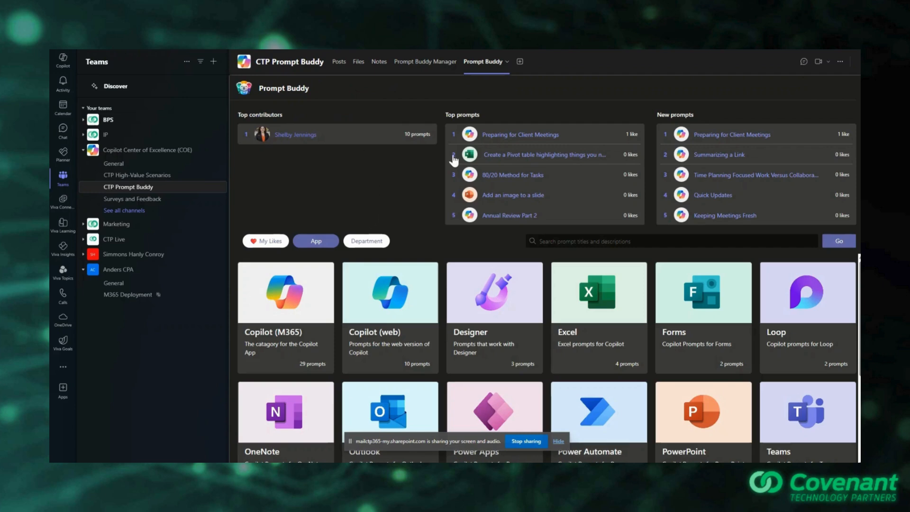
mouse_move(375, 212)
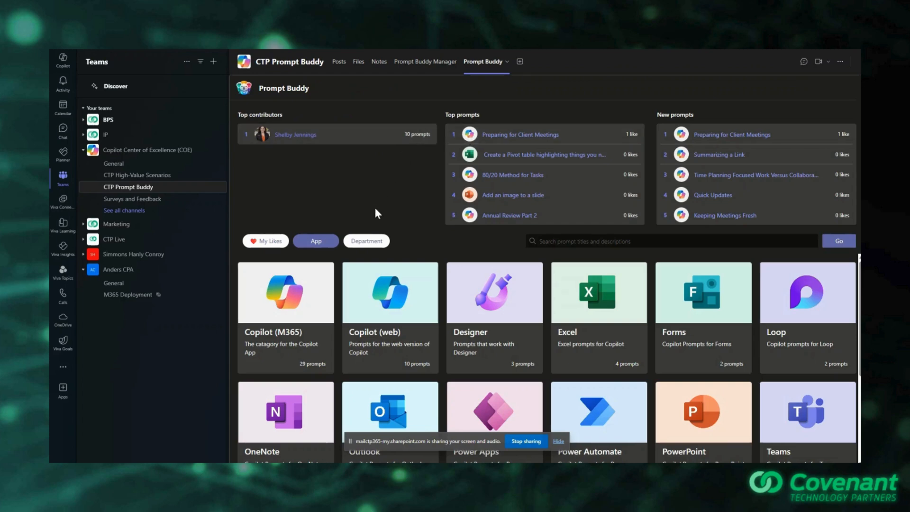
Step: Scroll through the category cards and open the Marketing Persona department category
scroll("down", 3)
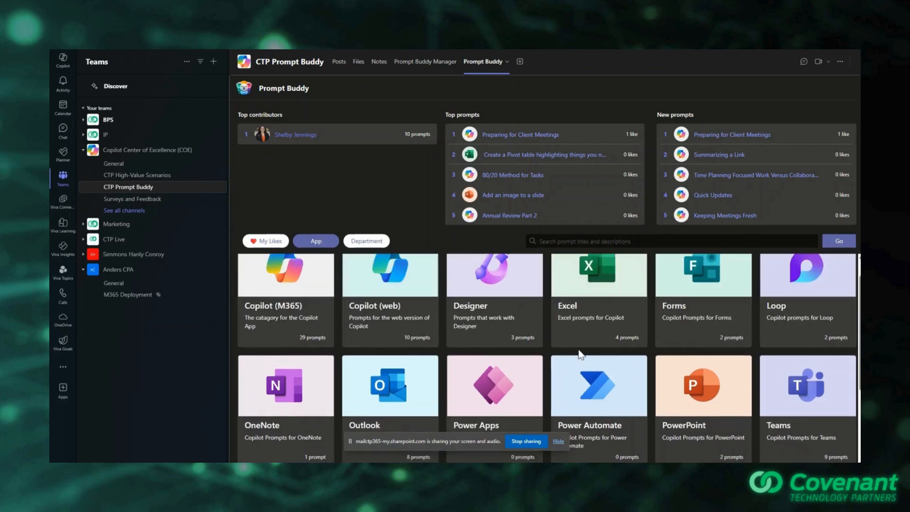
scroll("down", 3)
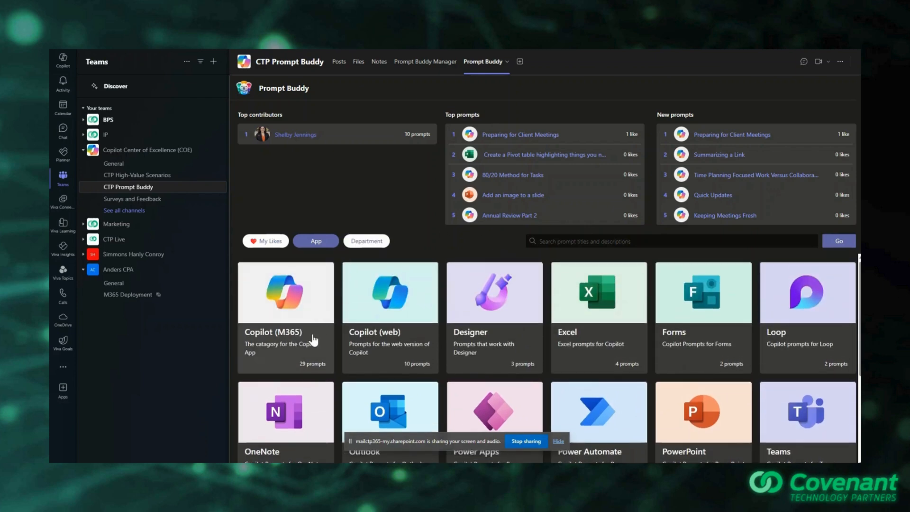
scroll("down", 3)
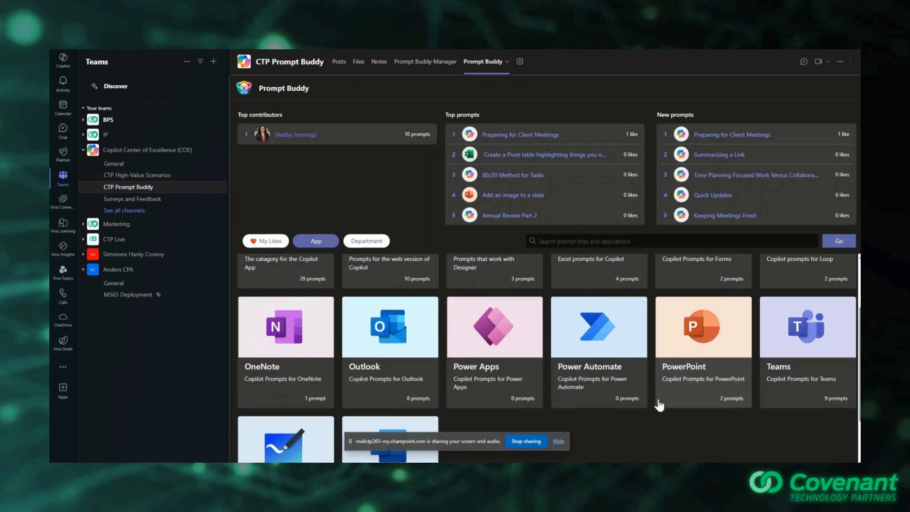
scroll("down", 3)
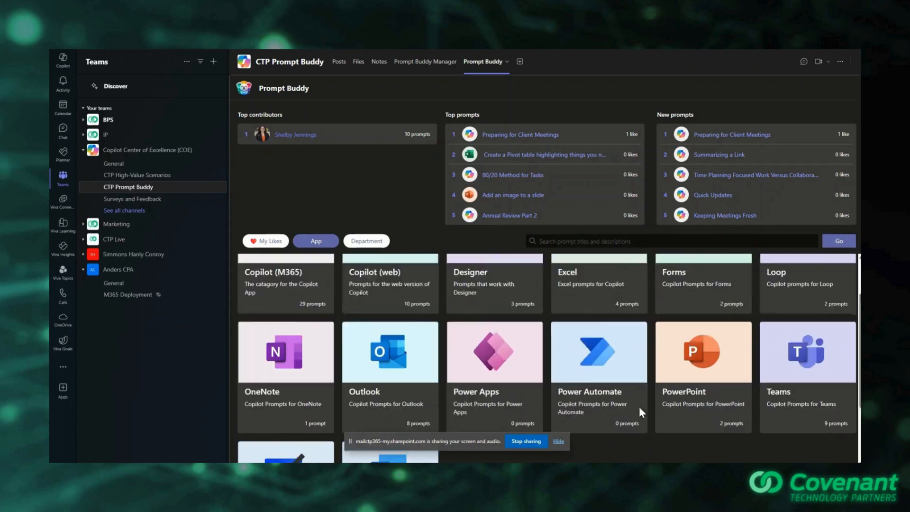
scroll("down", 3)
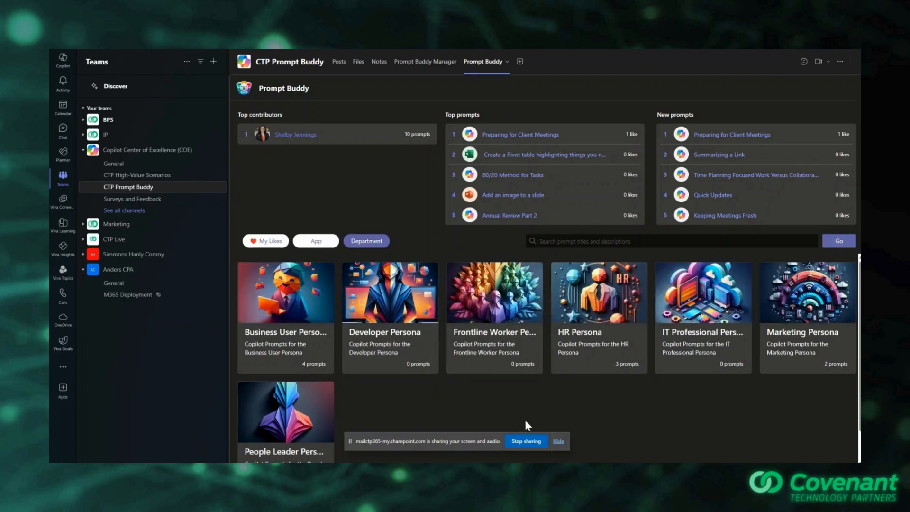
scroll("down", 3)
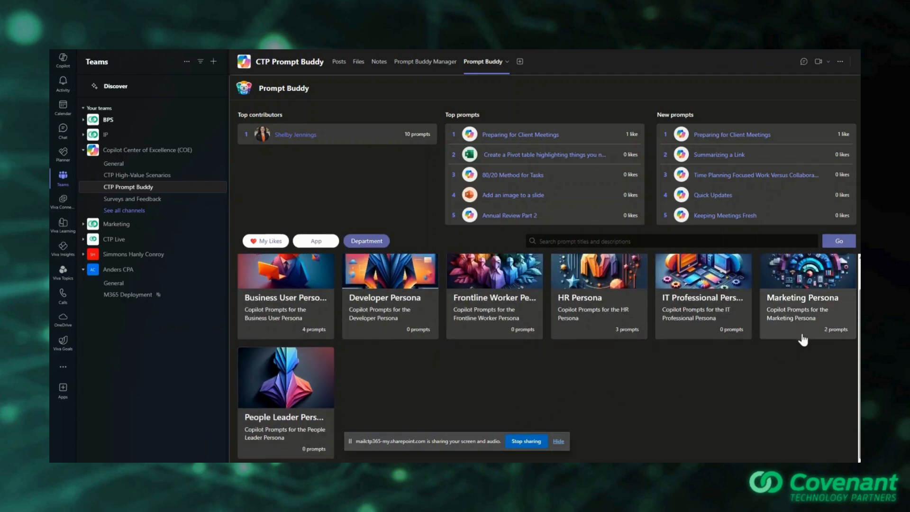
left_click(806, 297)
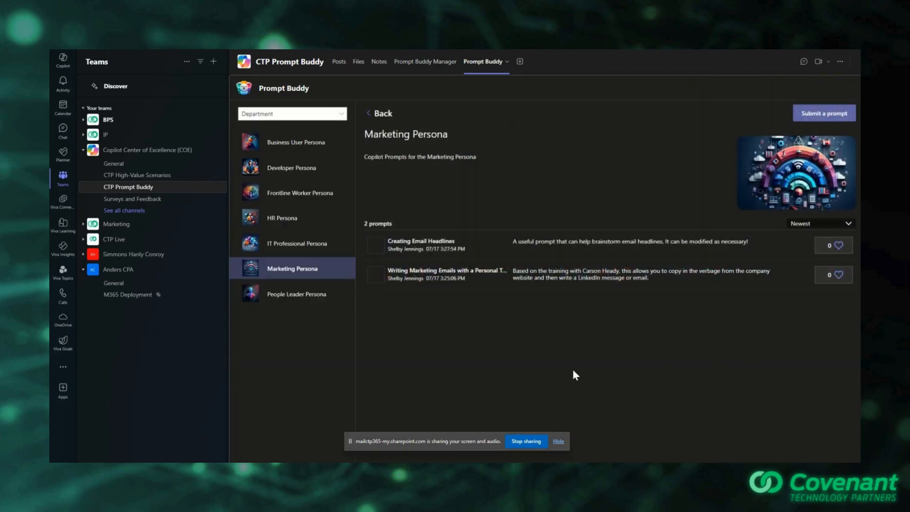
mouse_move(458, 205)
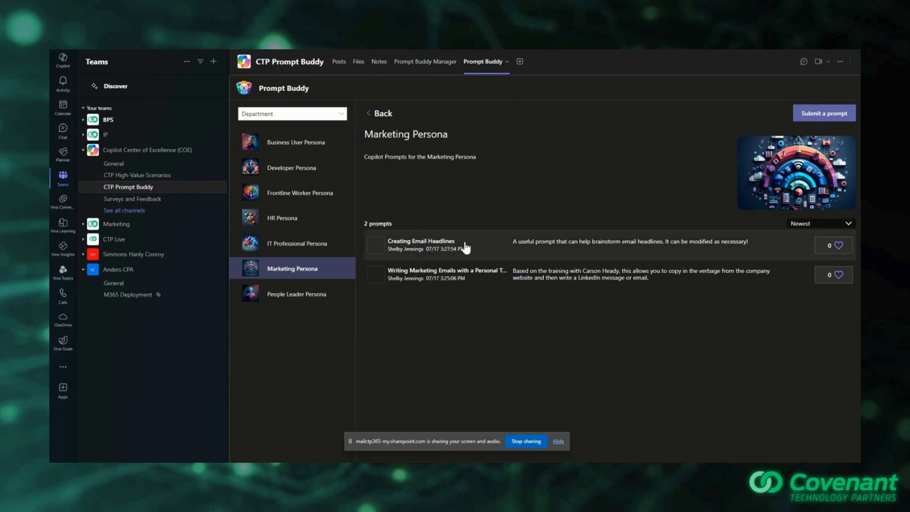
Step: Open the Creating Email Headlines prompt to read its webinar subject-line prompt text
left_click(420, 241)
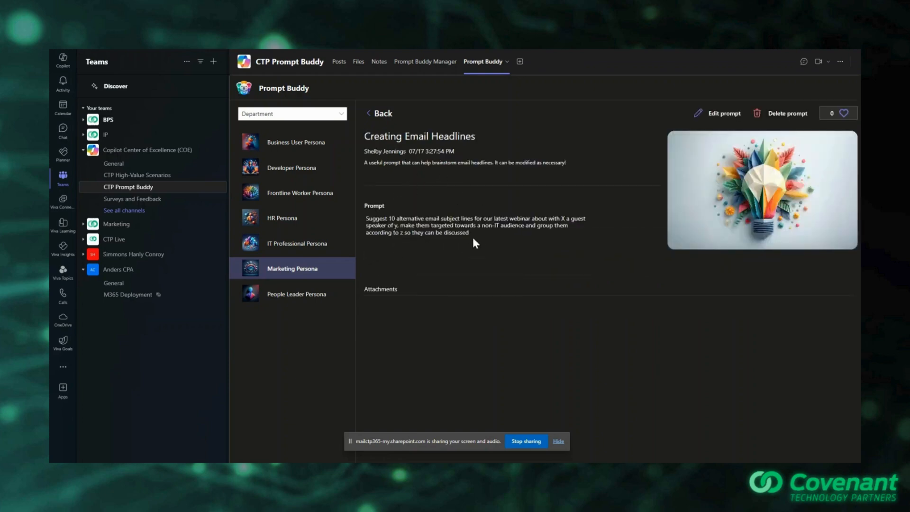
mouse_move(380, 173)
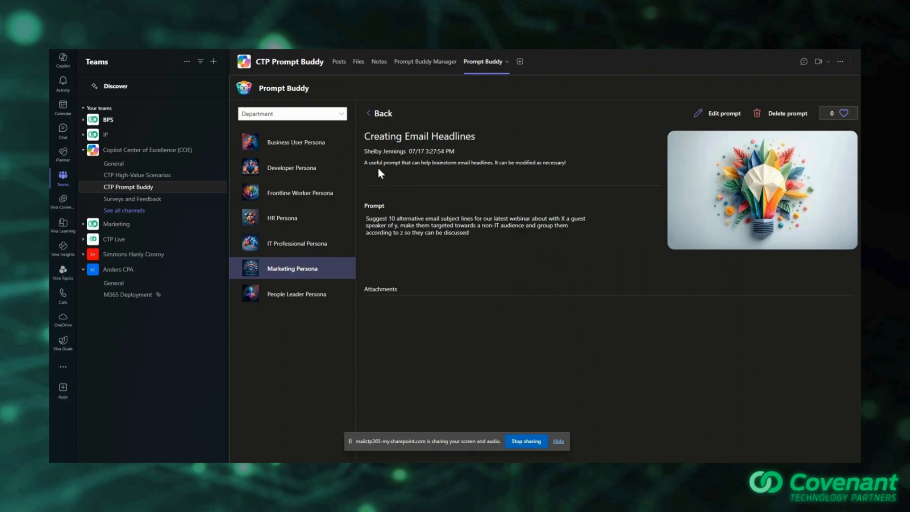
mouse_move(763, 137)
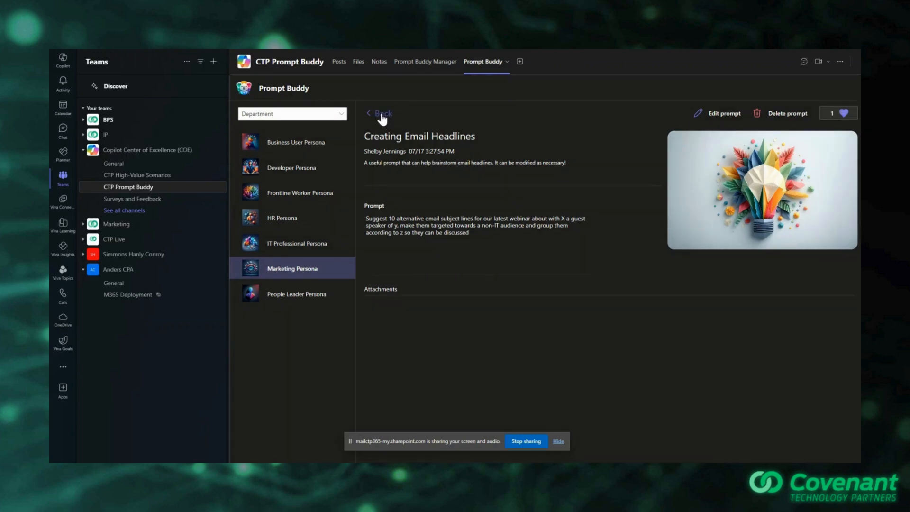
Step: Go back from the prompt detail to the Copilot (M365) list of 29 prompts
left_click(378, 113)
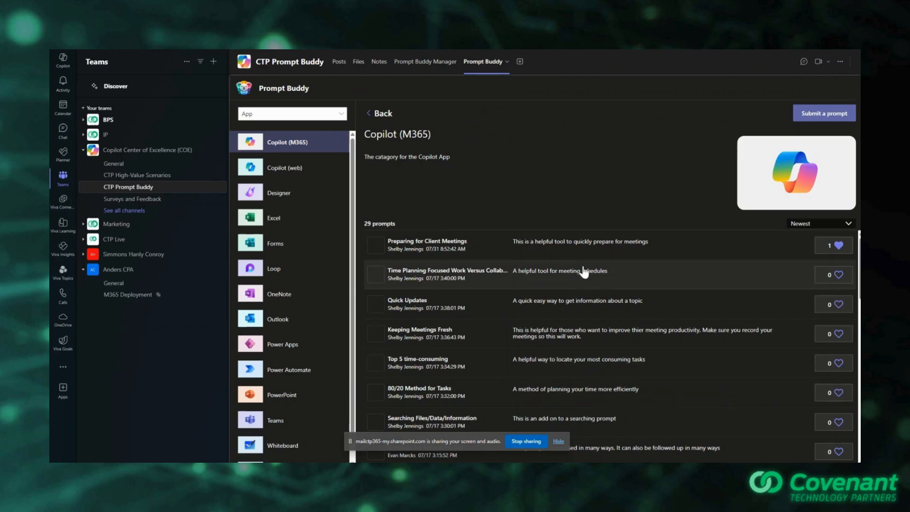
mouse_move(668, 346)
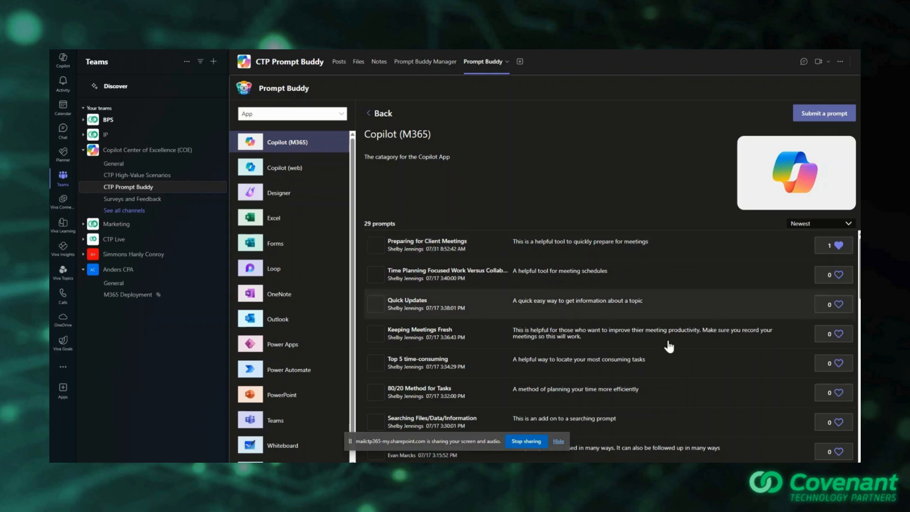
mouse_move(679, 284)
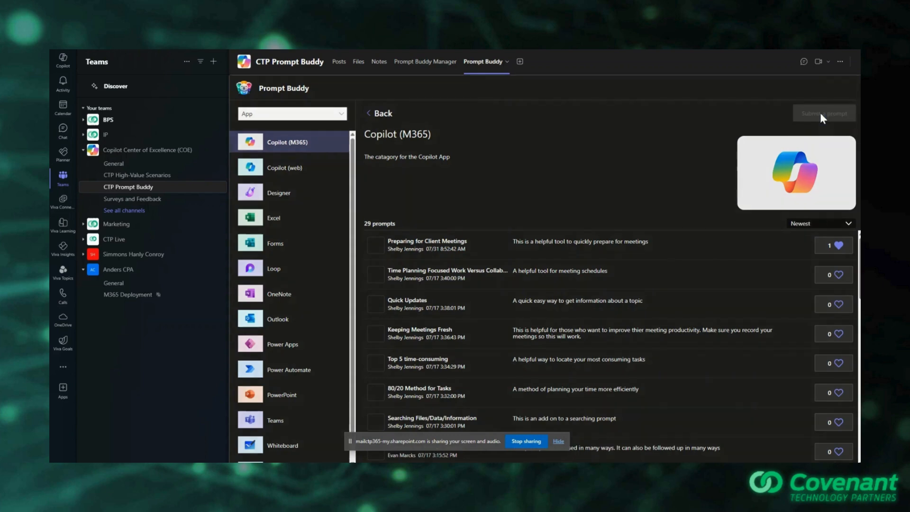
Step: Start a new prompt submission and browse the app, department and persona tag options
left_click(823, 113)
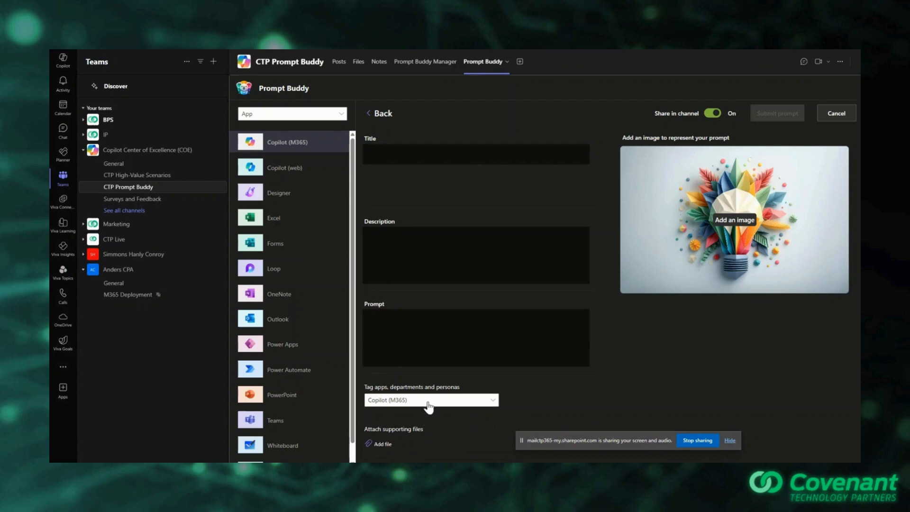
left_click(431, 399)
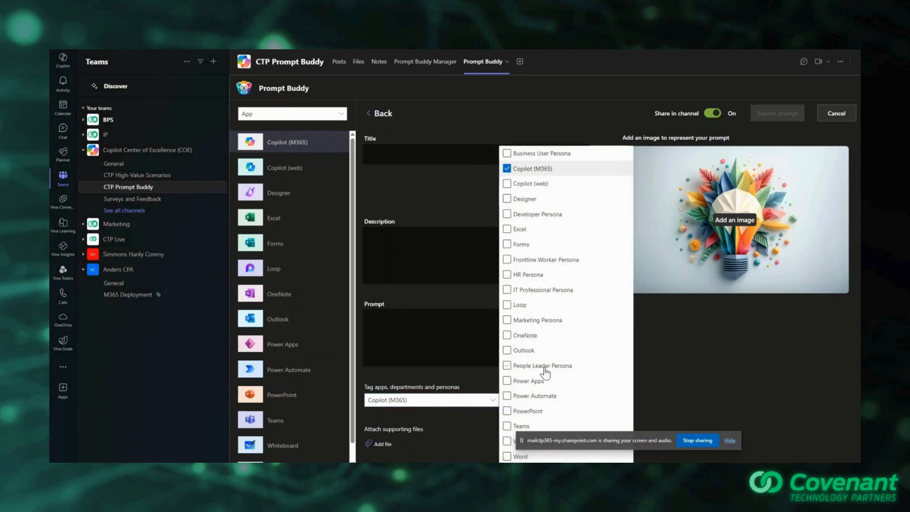
mouse_move(562, 364)
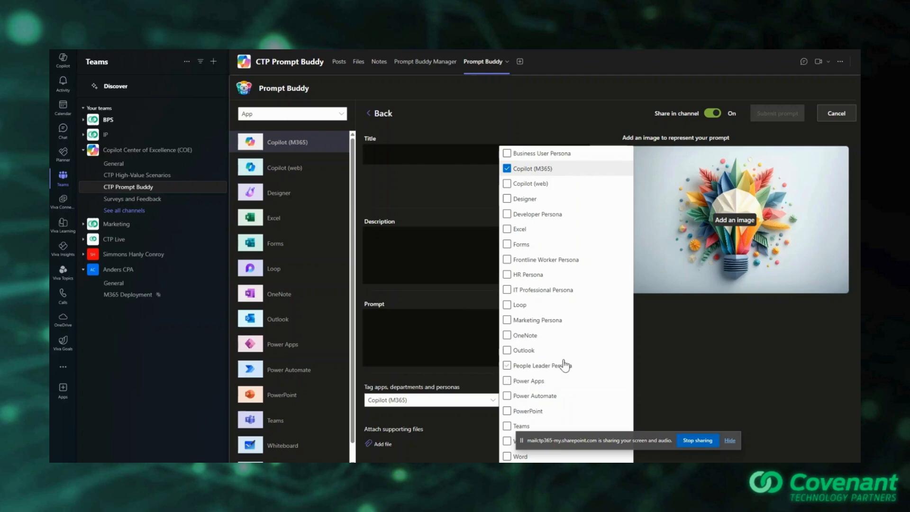
left_click(506, 320)
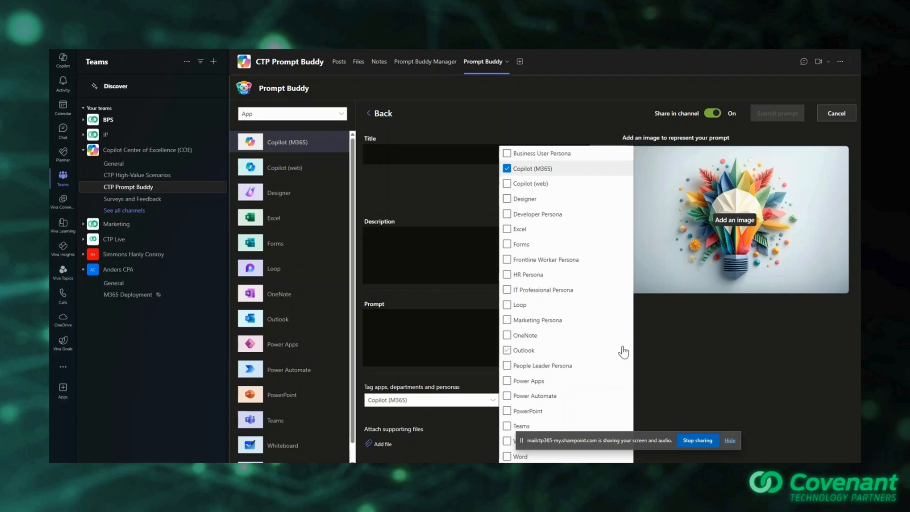
left_click(506, 349)
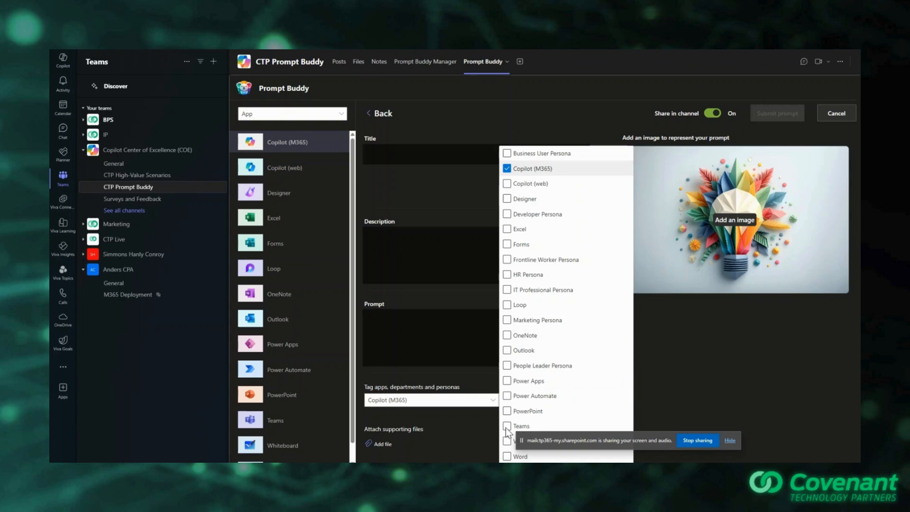
mouse_move(722, 360)
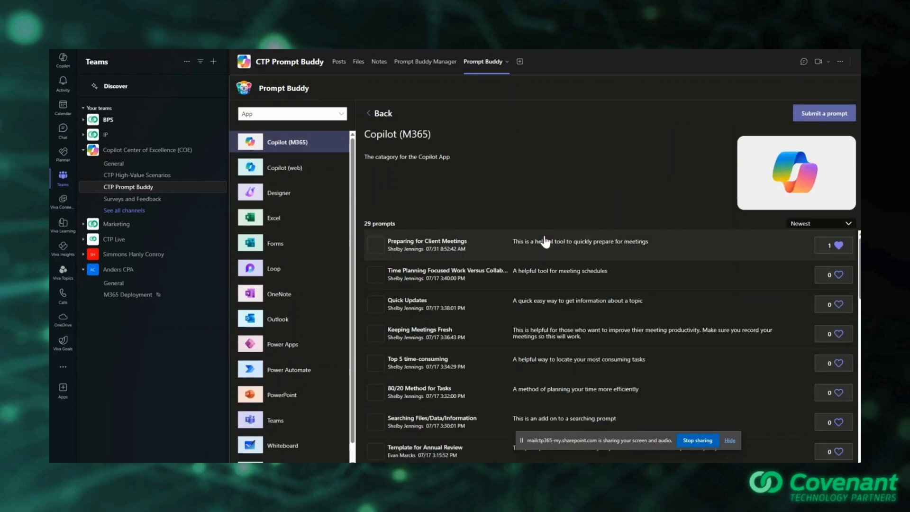
Step: Leave the submission, return to the Prompt Buddy home page, and switch to channel Posts
scroll("down", 3)
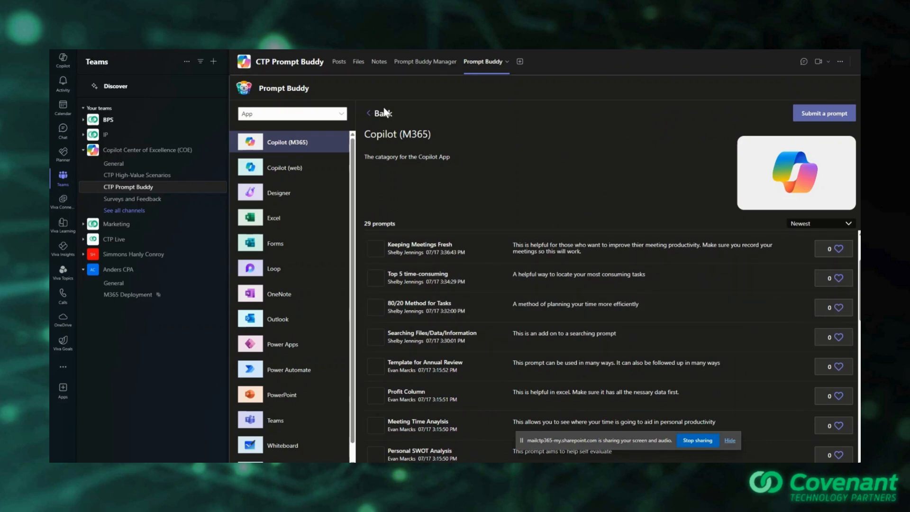
left_click(377, 113)
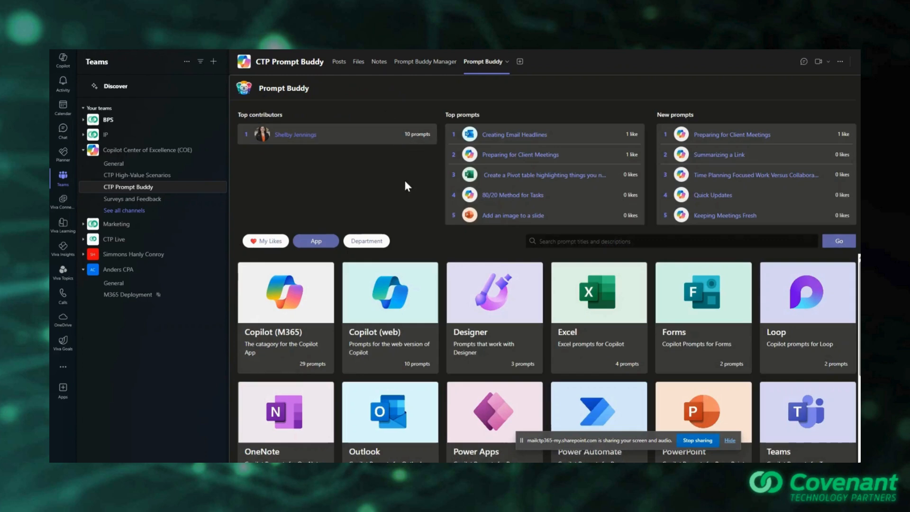
left_click(339, 62)
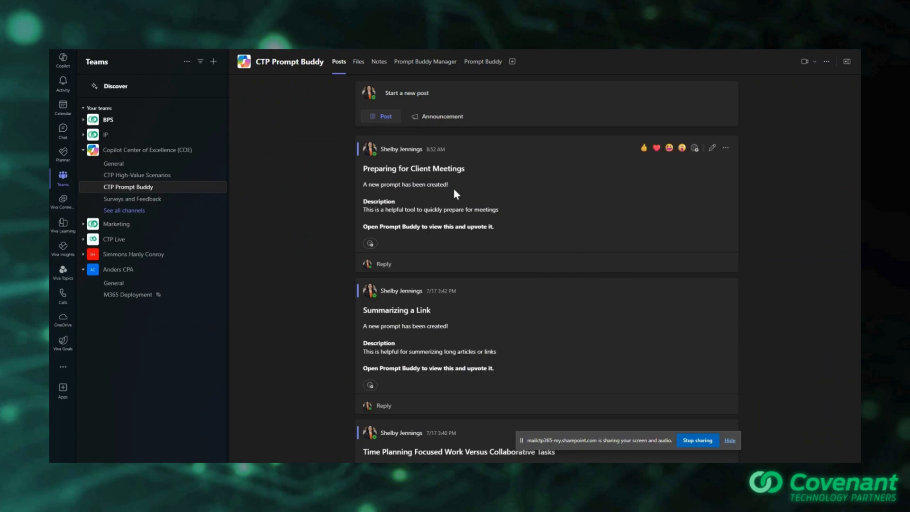
mouse_move(477, 166)
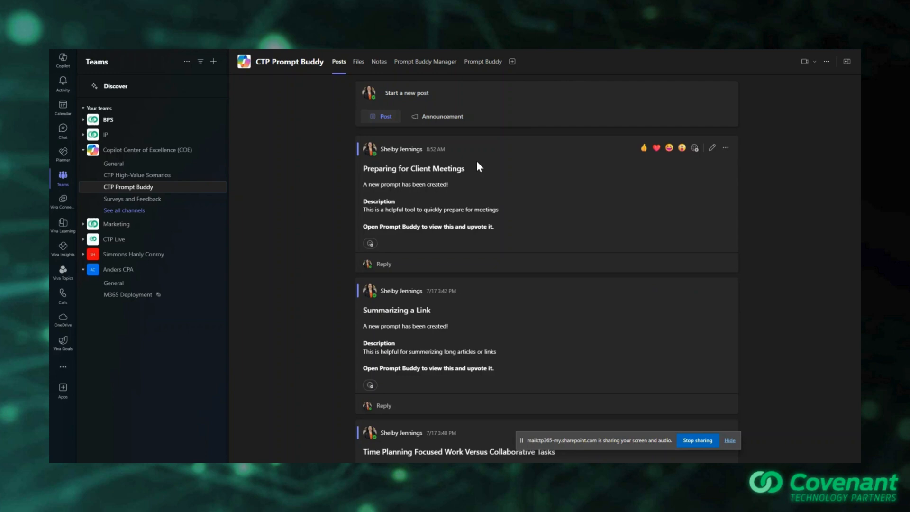
mouse_move(470, 161)
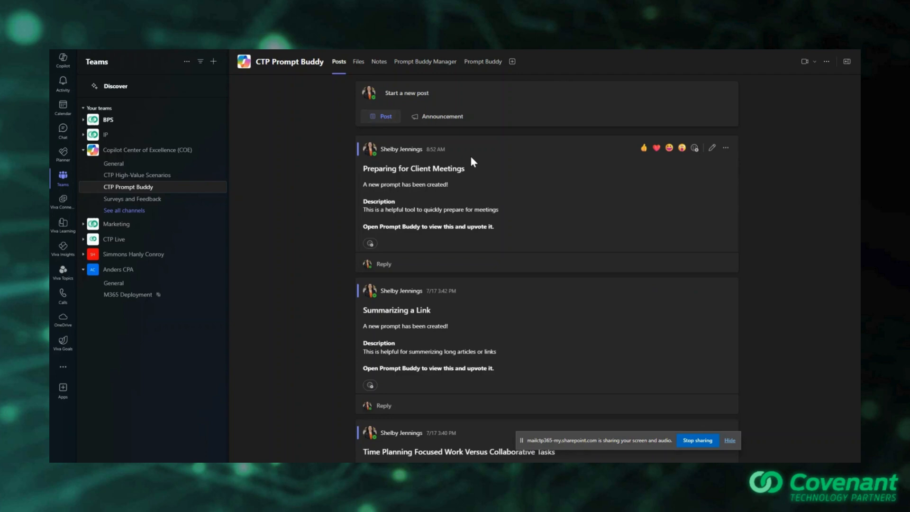
Step: Switch from the channel's posts back to the Prompt Buddy app home page
left_click(483, 61)
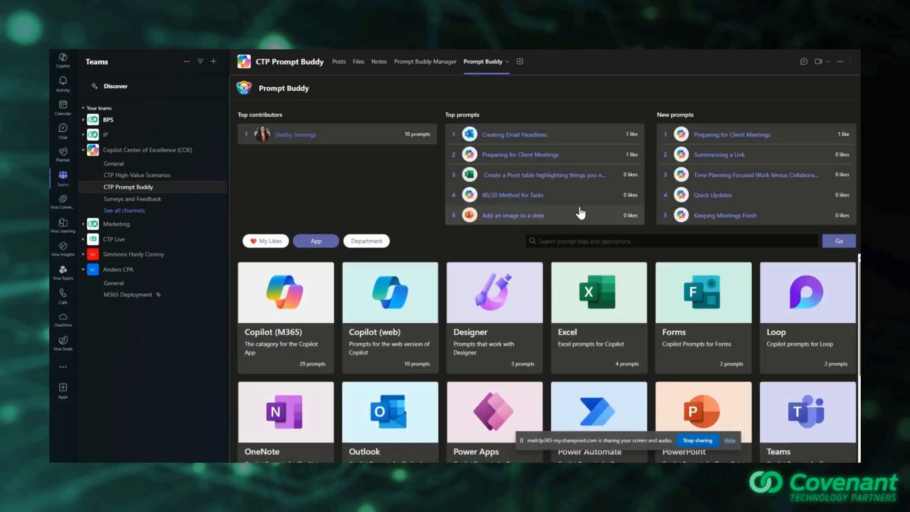
mouse_move(415, 194)
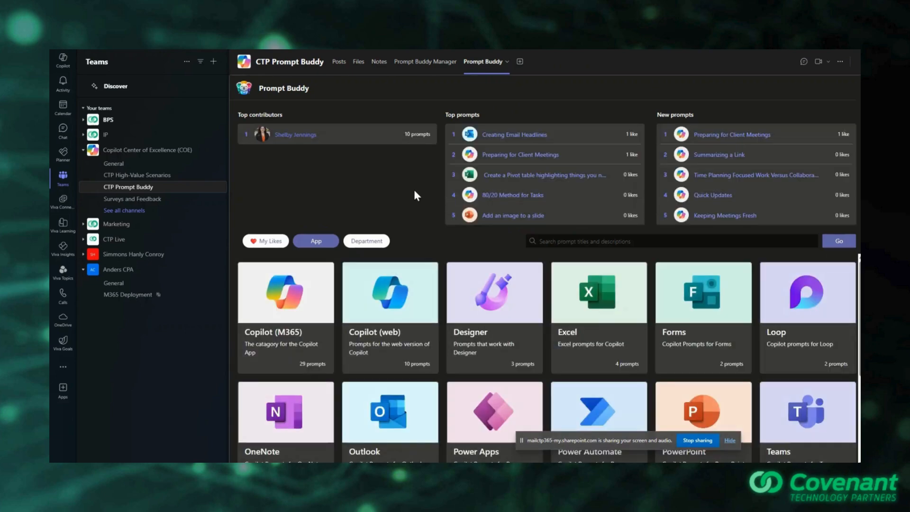